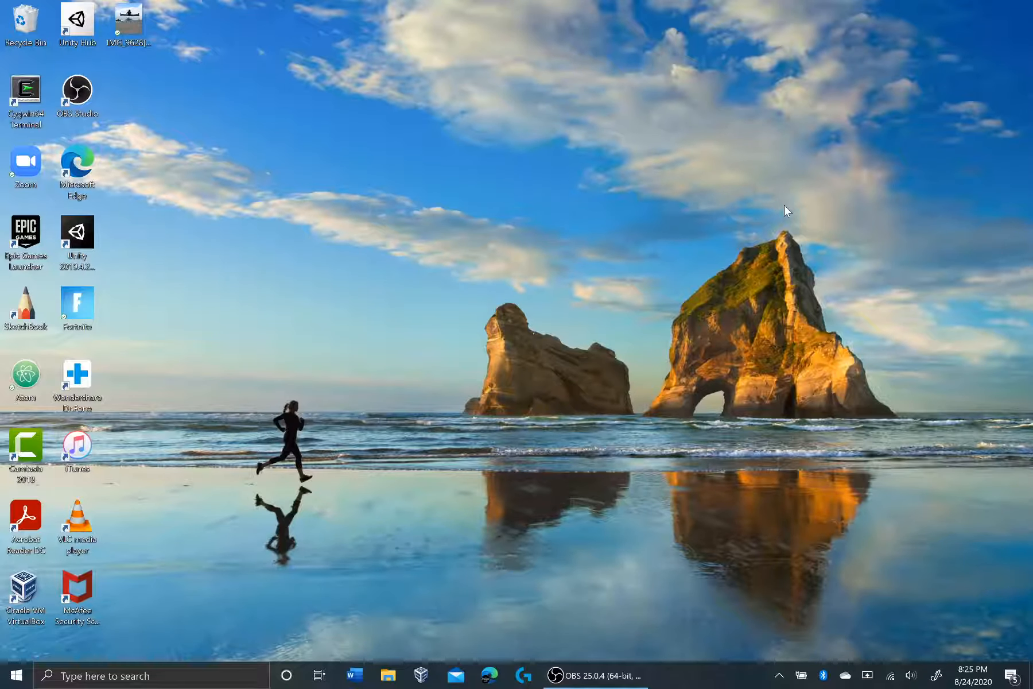
pyautogui.moveTo(682, 163)
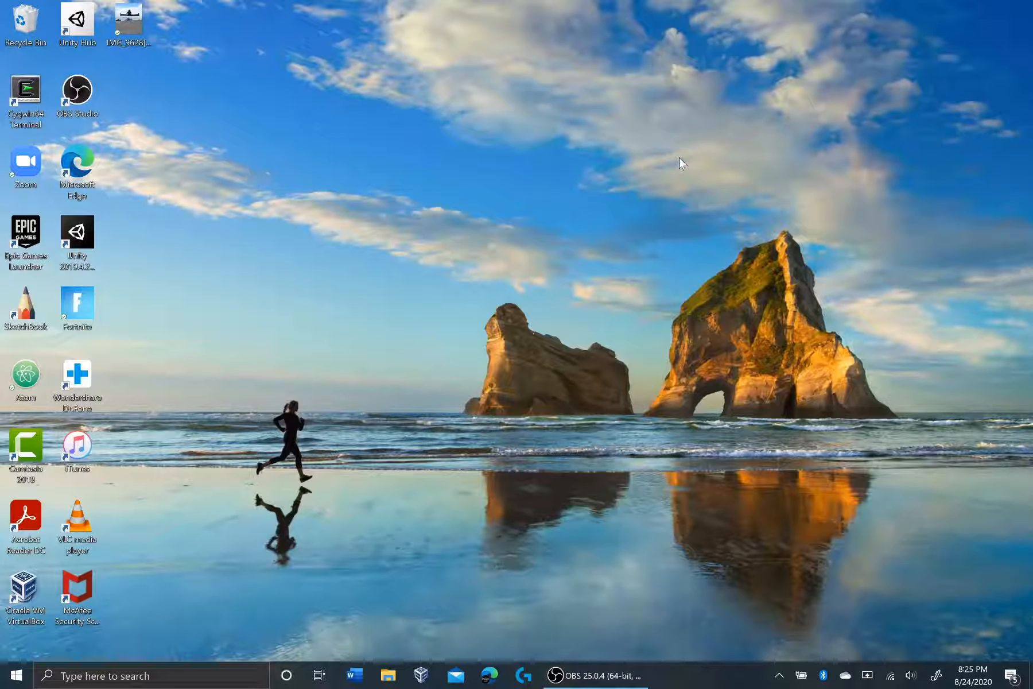
pyautogui.moveTo(471, 346)
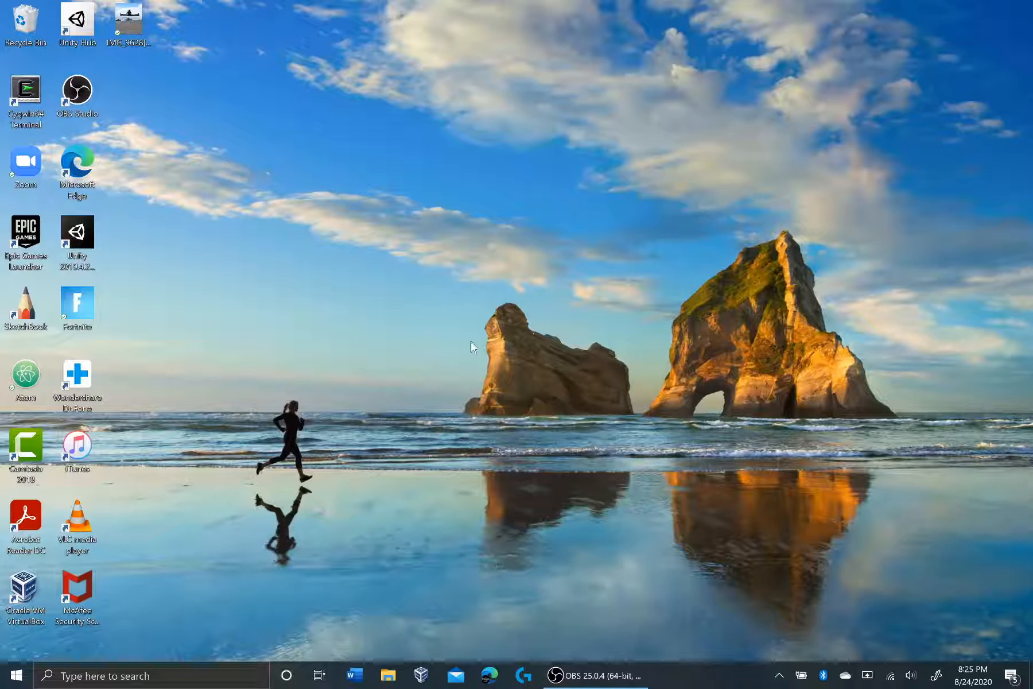
pyautogui.moveTo(637, 298)
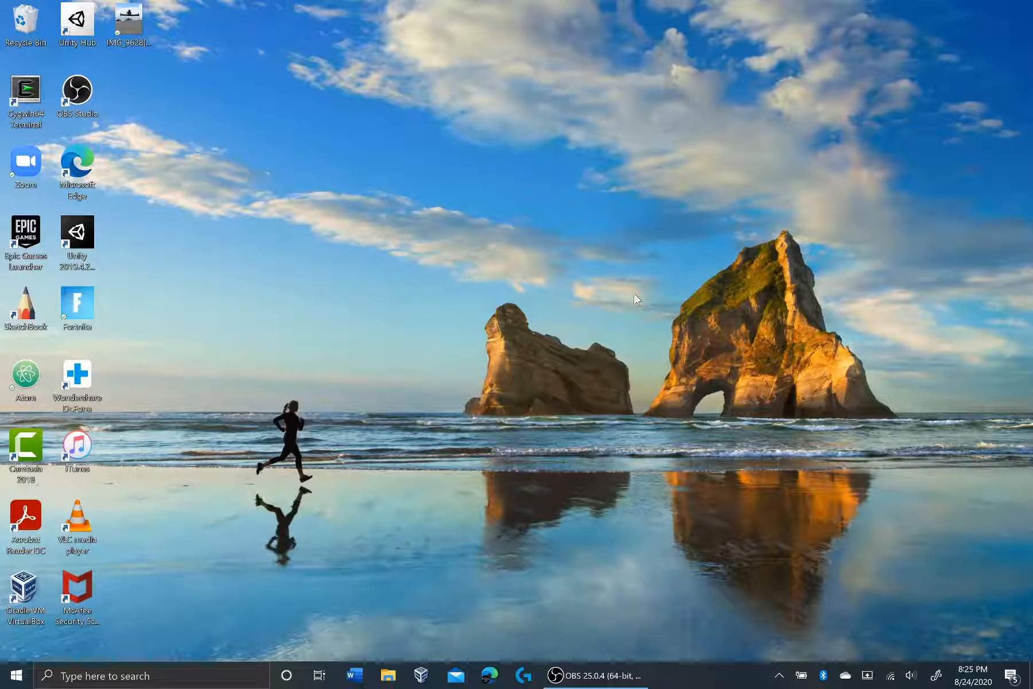
pyautogui.moveTo(632, 320)
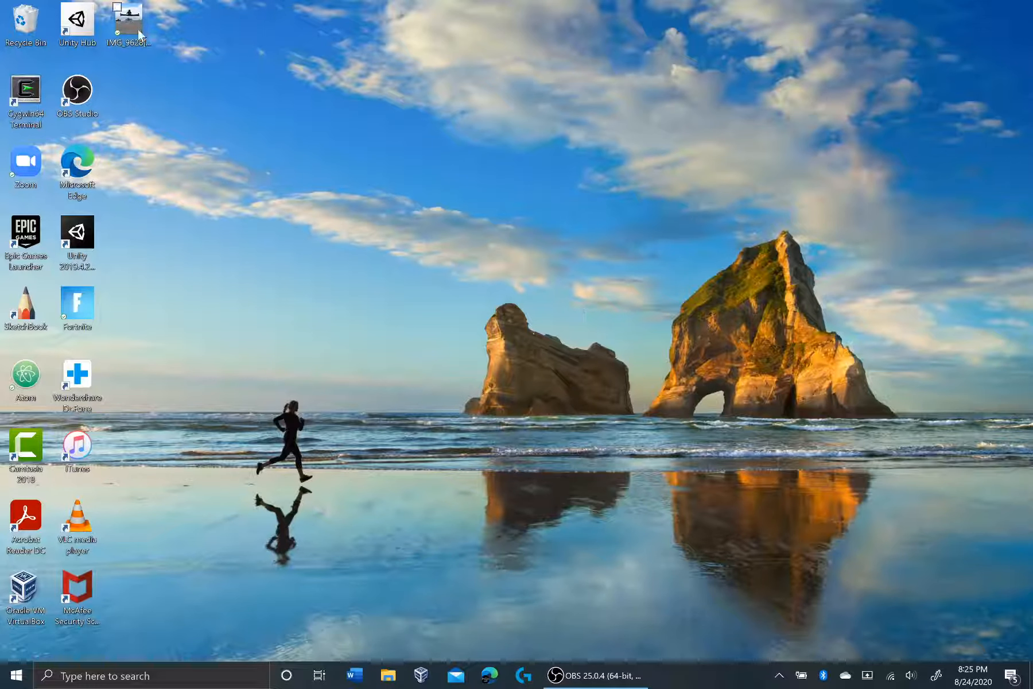
# Step: Preview IMG_9628[719].jpg, then in PowerShell cd to OneDrive\Desktop and run exiftool on it
pyautogui.doubleClick(126, 22)
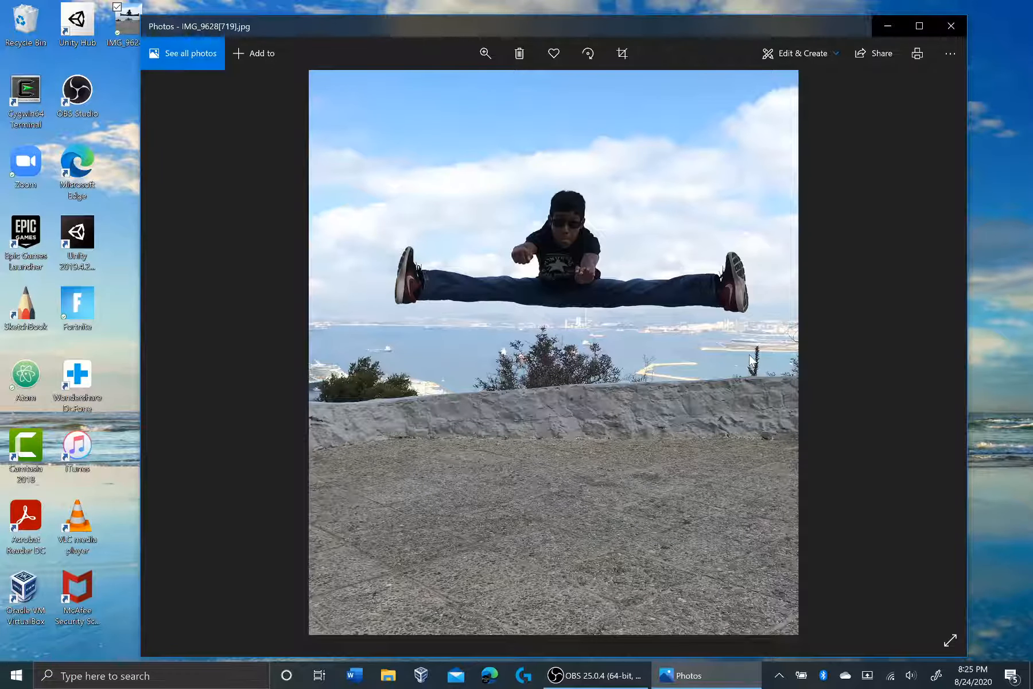
pyautogui.click(951, 26)
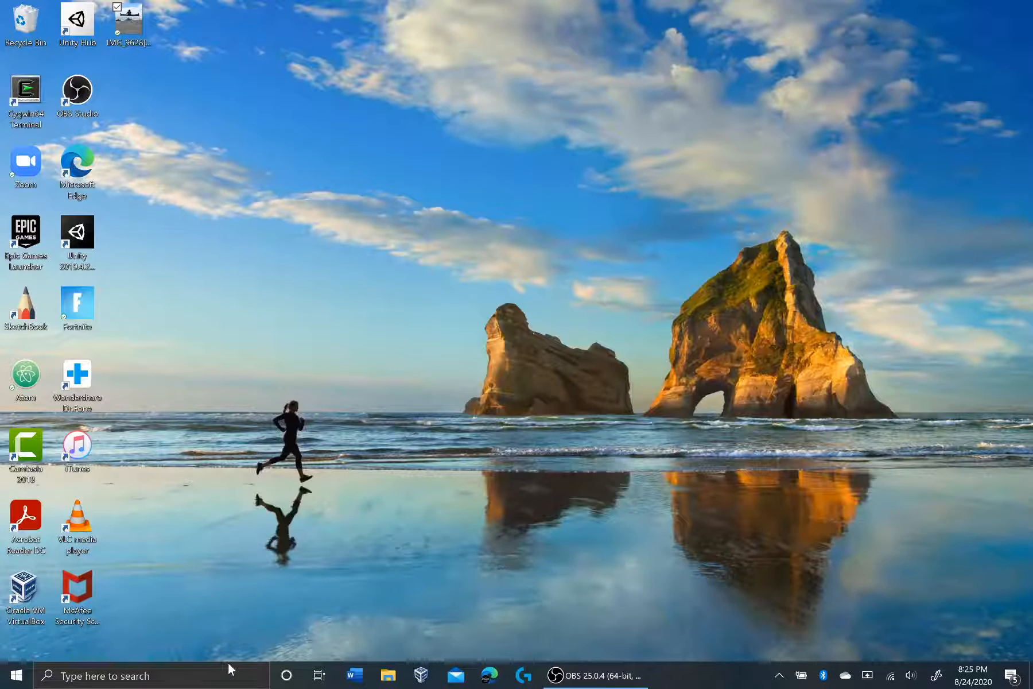
pyautogui.write('powers')
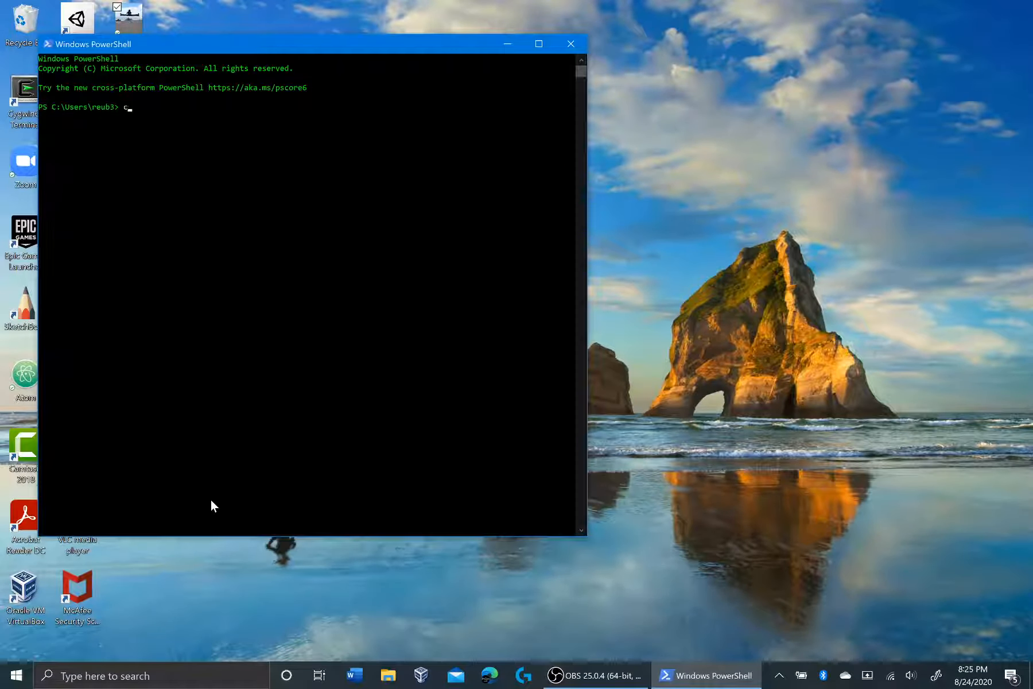
pyautogui.write('cd OneD')
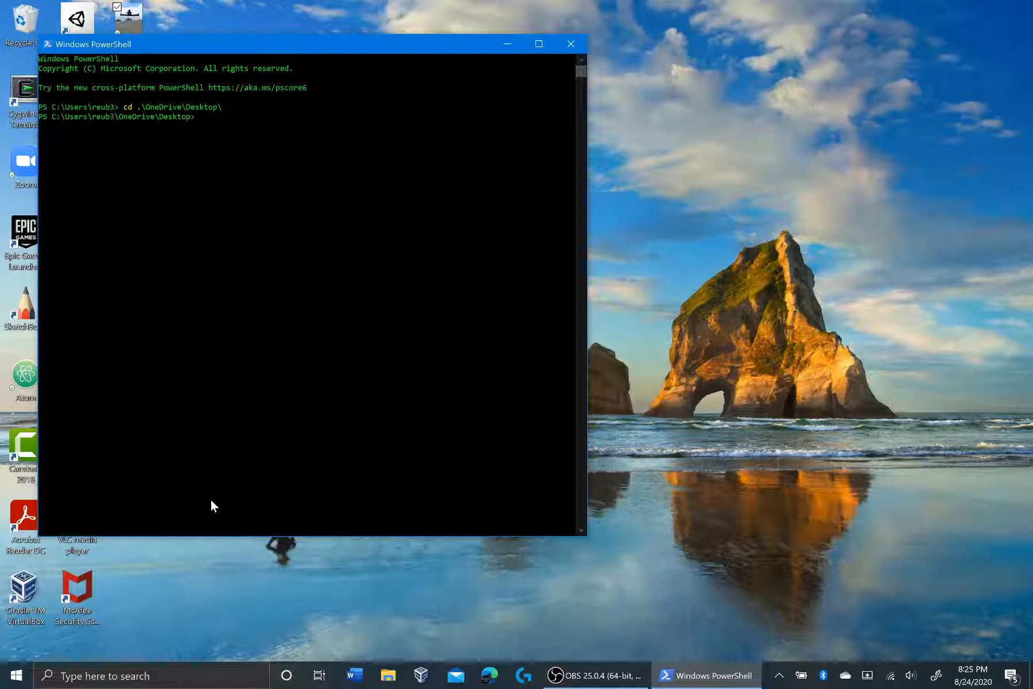
pyautogui.write('exiftool')
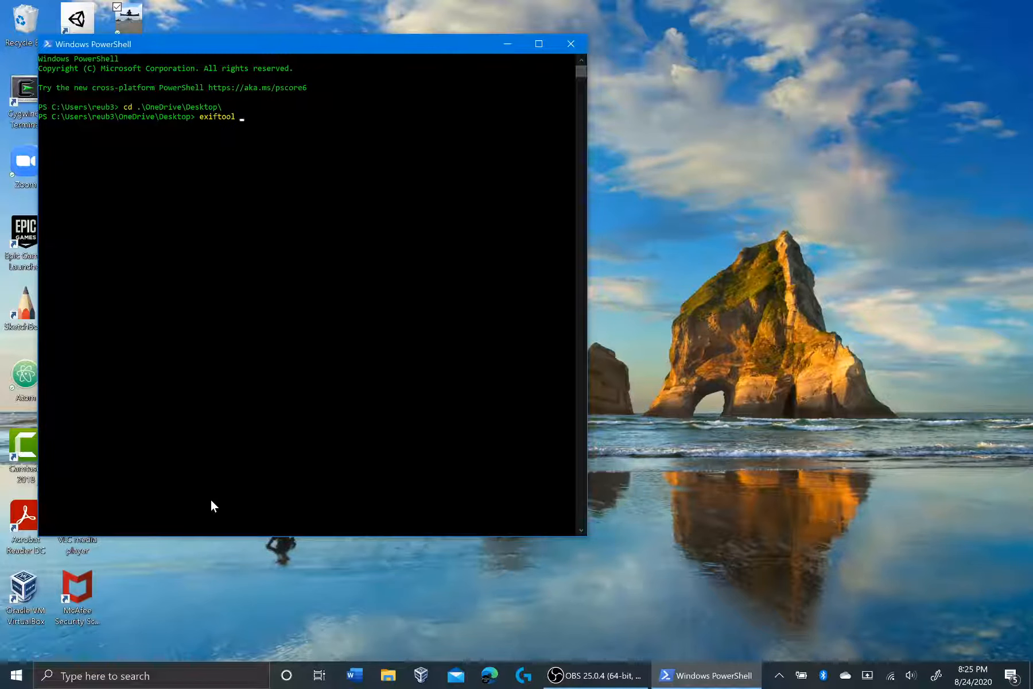
pyautogui.write('.\\IMG_9628[719].jpg')
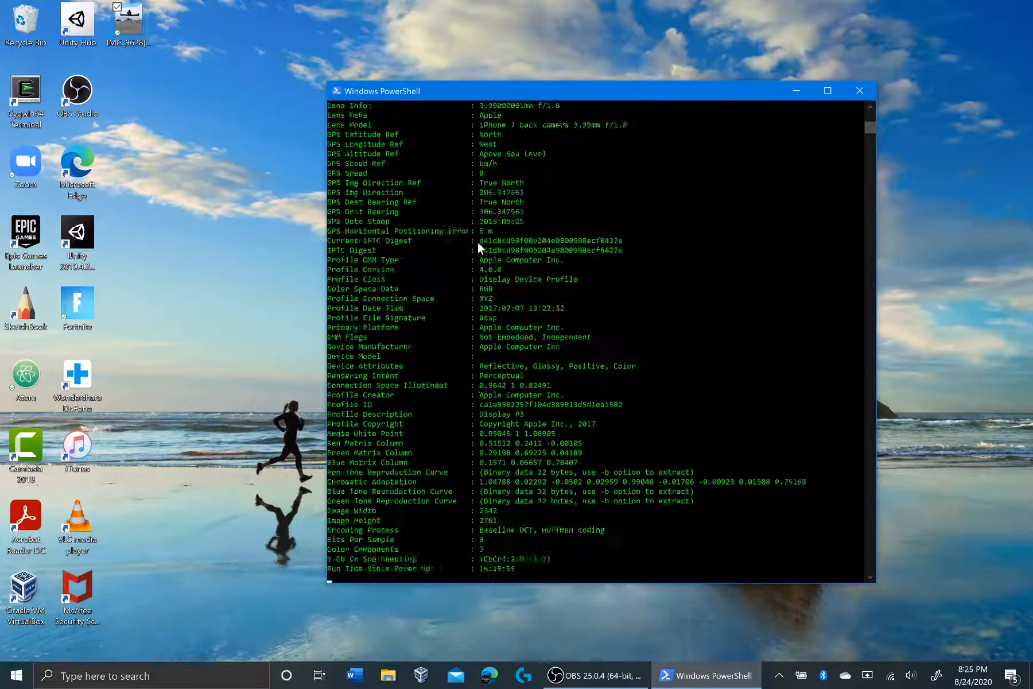
# Step: Scroll to the end of the exiftool output and select the GPS Position coordinates
pyautogui.scroll(-3)
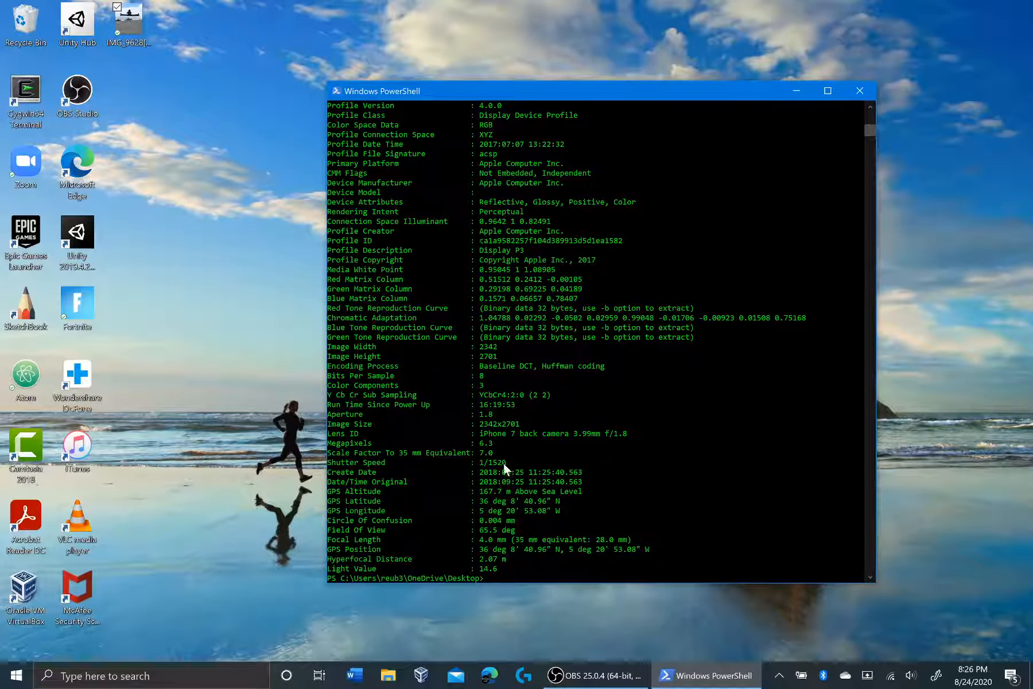
pyautogui.scroll(-3)
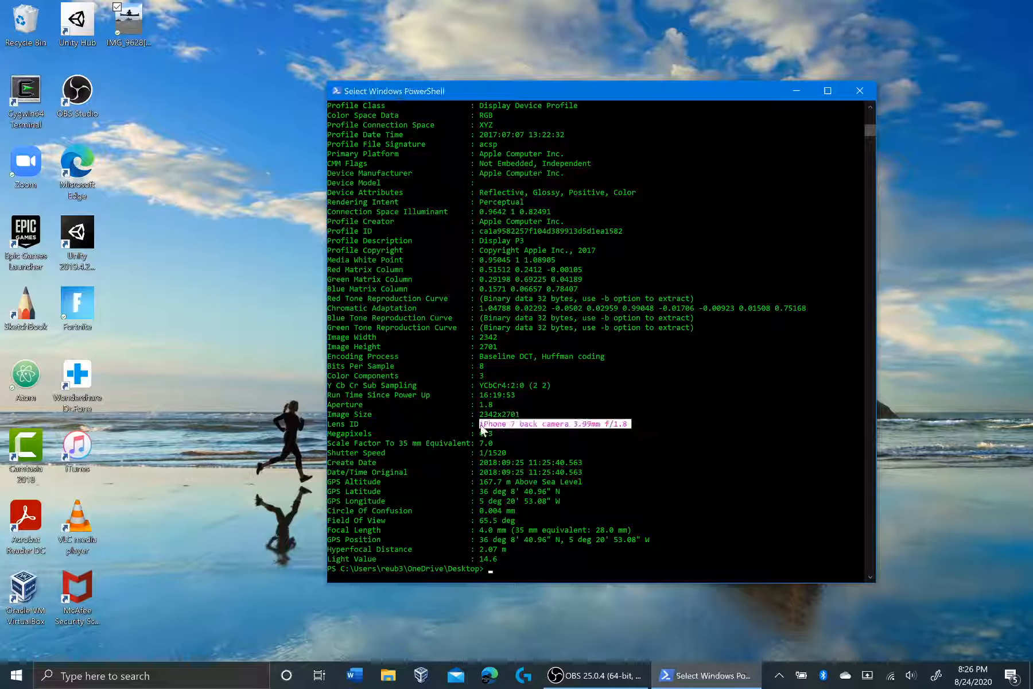
pyautogui.scroll(-3)
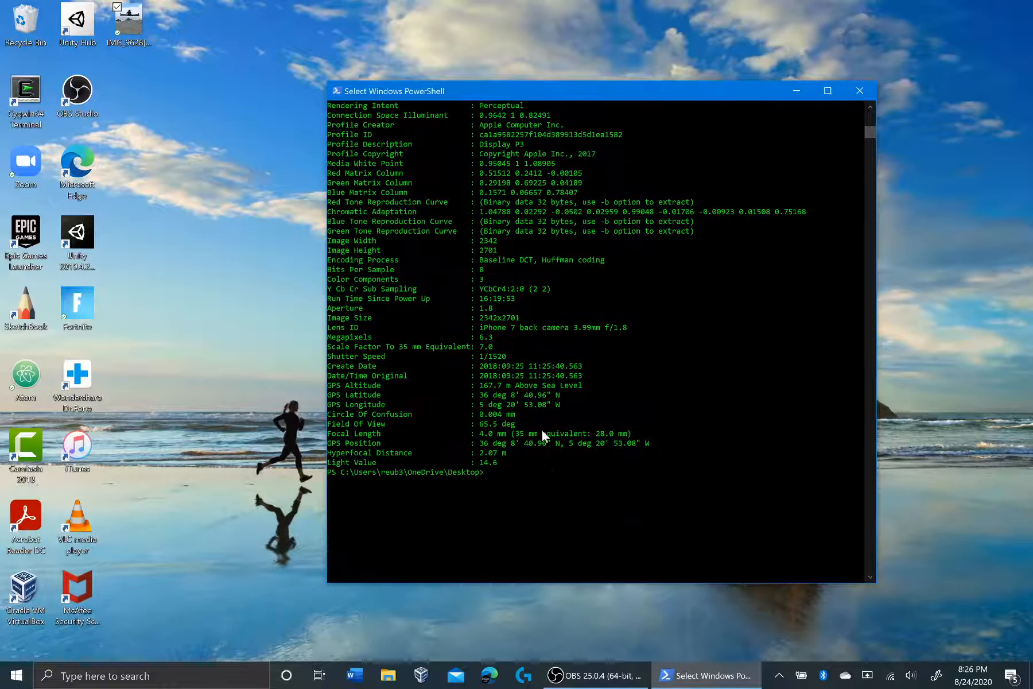
pyautogui.moveTo(481, 443); pyautogui.dragTo(649, 443)
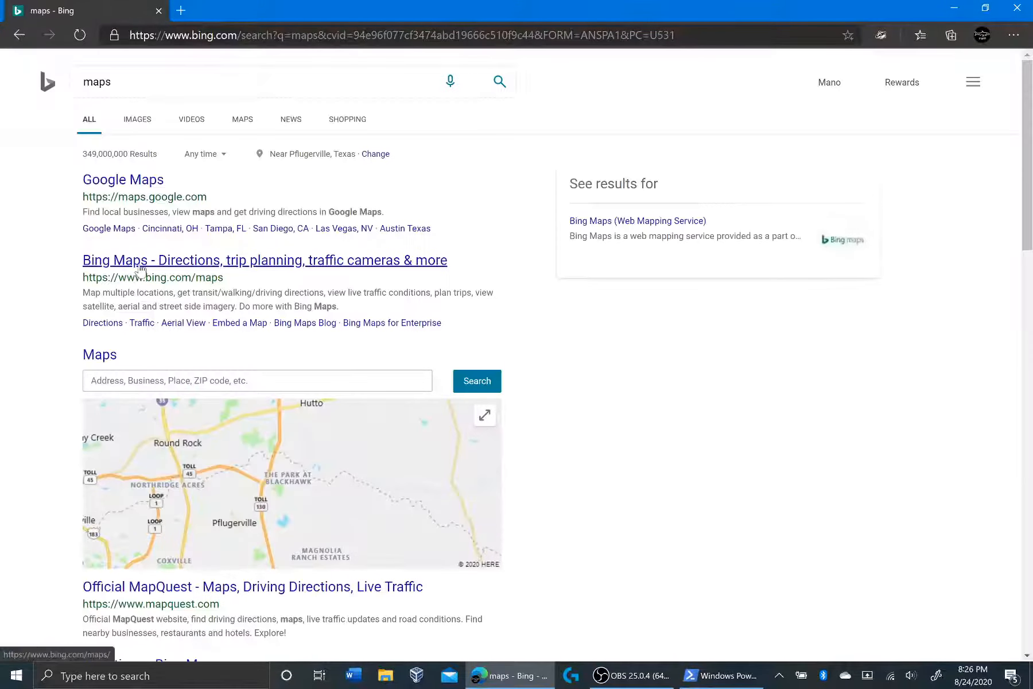
# Step: Open Google Maps from the Bing results, search the pasted GPS coordinates, and add a new tab
pyautogui.scroll(-3)
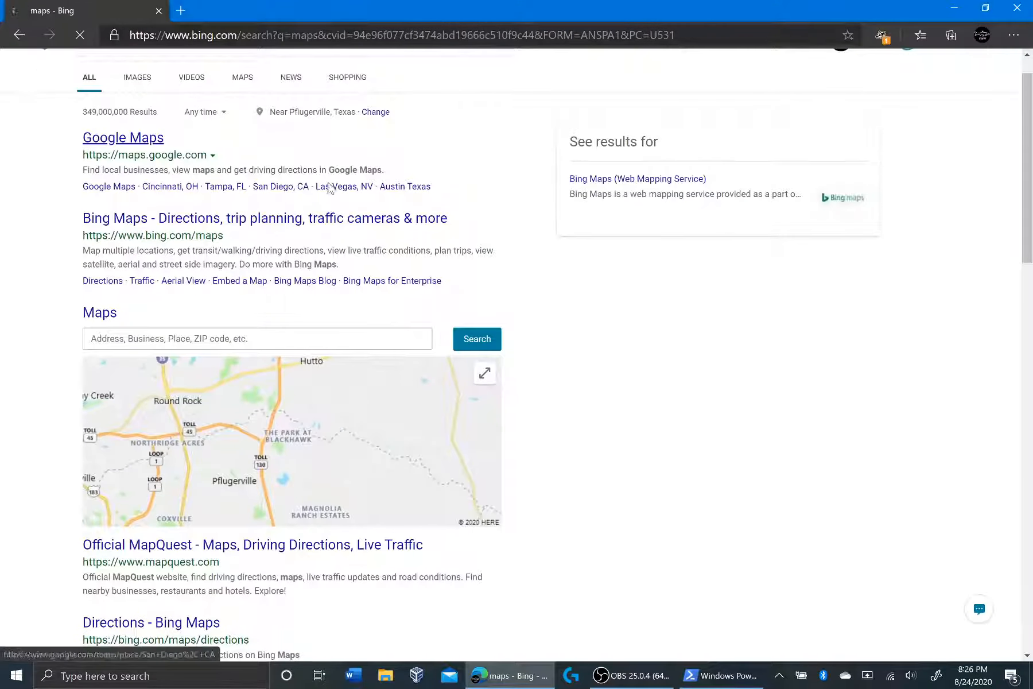
pyautogui.click(122, 137)
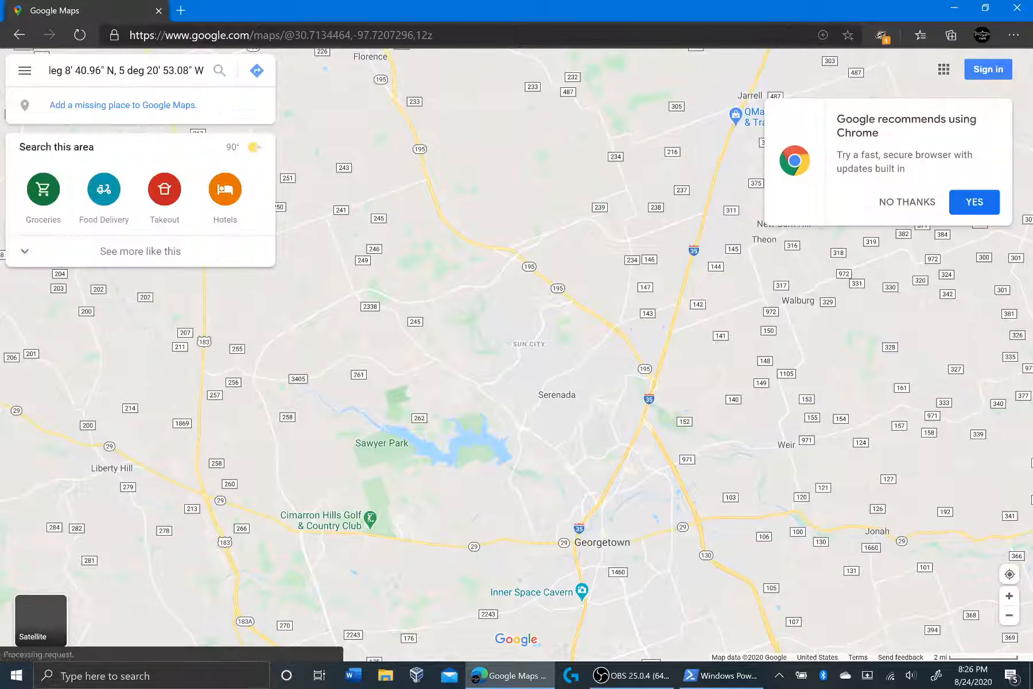
pyautogui.tripleClick(125, 71)
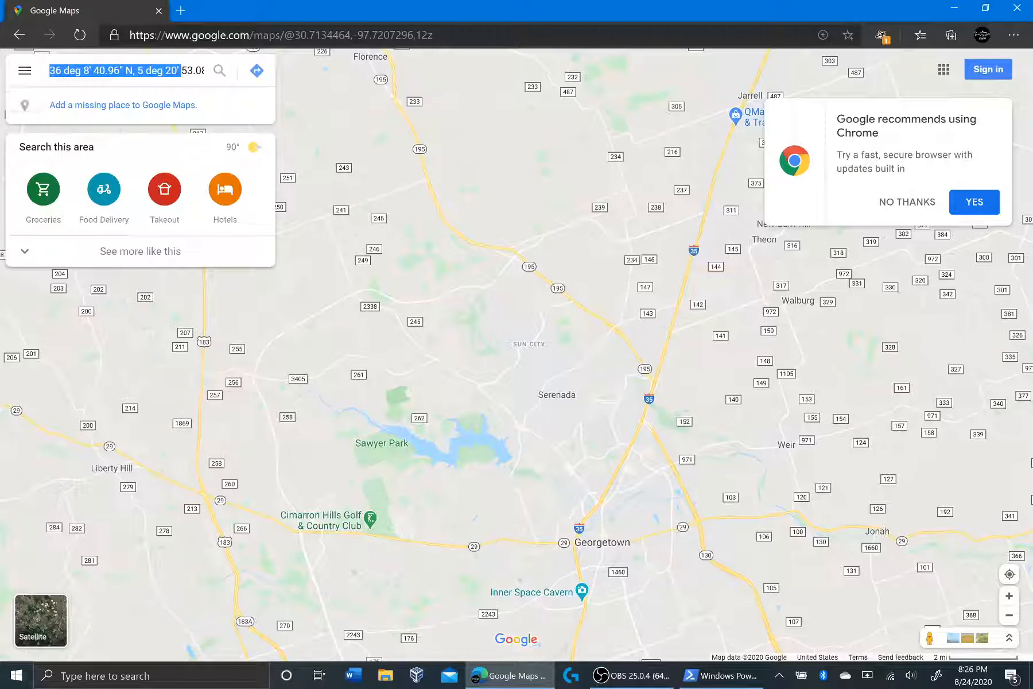
pyautogui.click(344, 10)
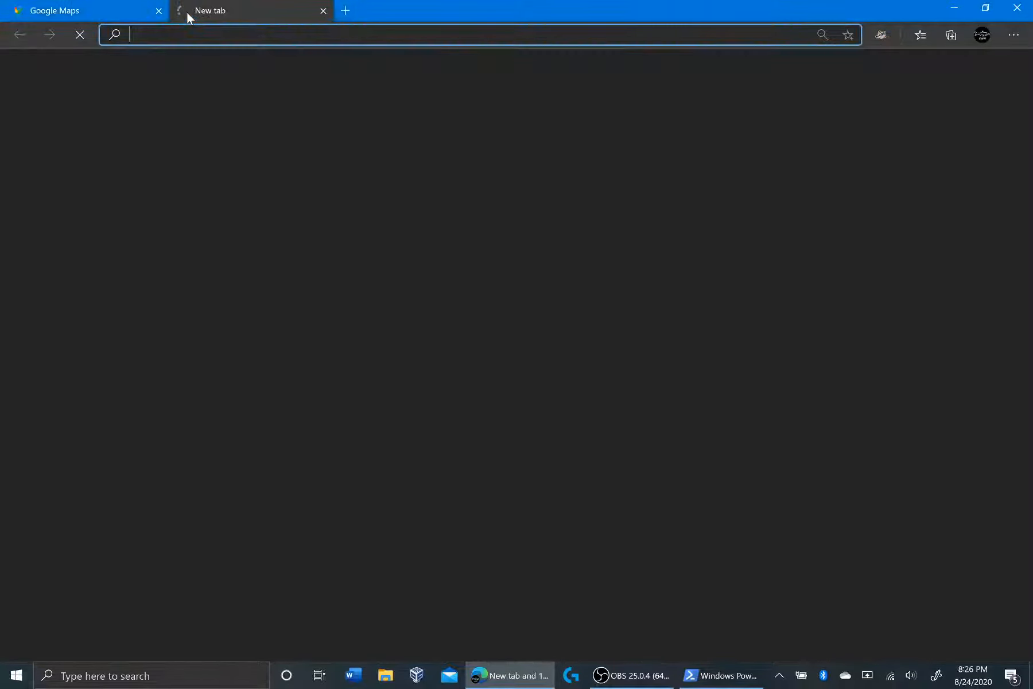
# Step: Search the web for 'degrees symbol' and select the ° character
pyautogui.write('degrees symbol')
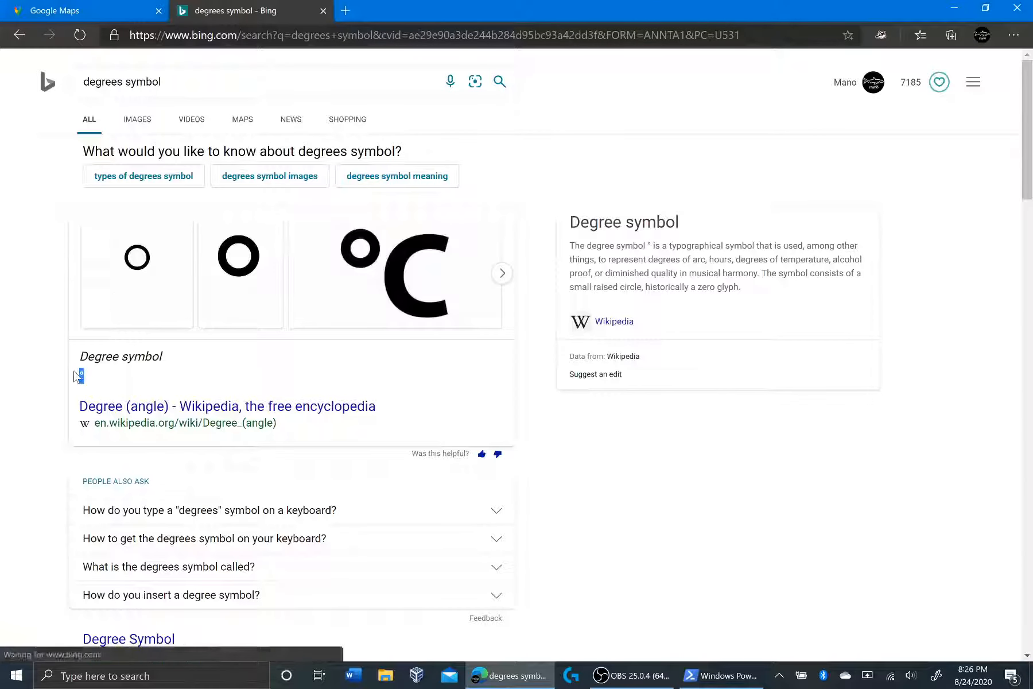
pyautogui.click(80, 10)
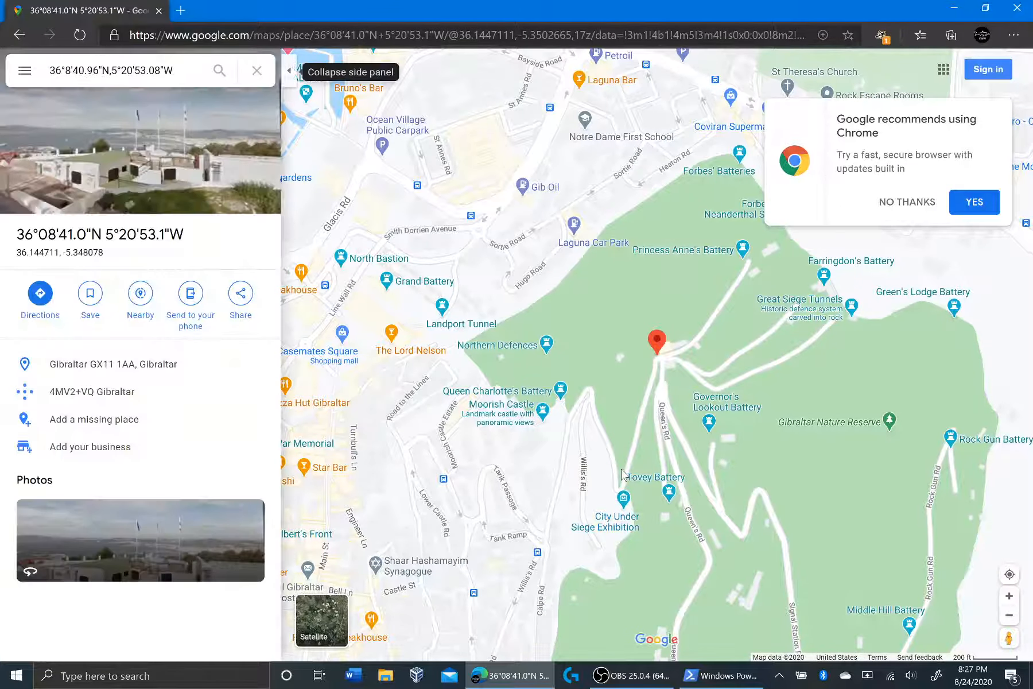
# Step: Scroll the map around the pin on Willis's Rd in Gibraltar Nature Reserve
pyautogui.scroll(-3)
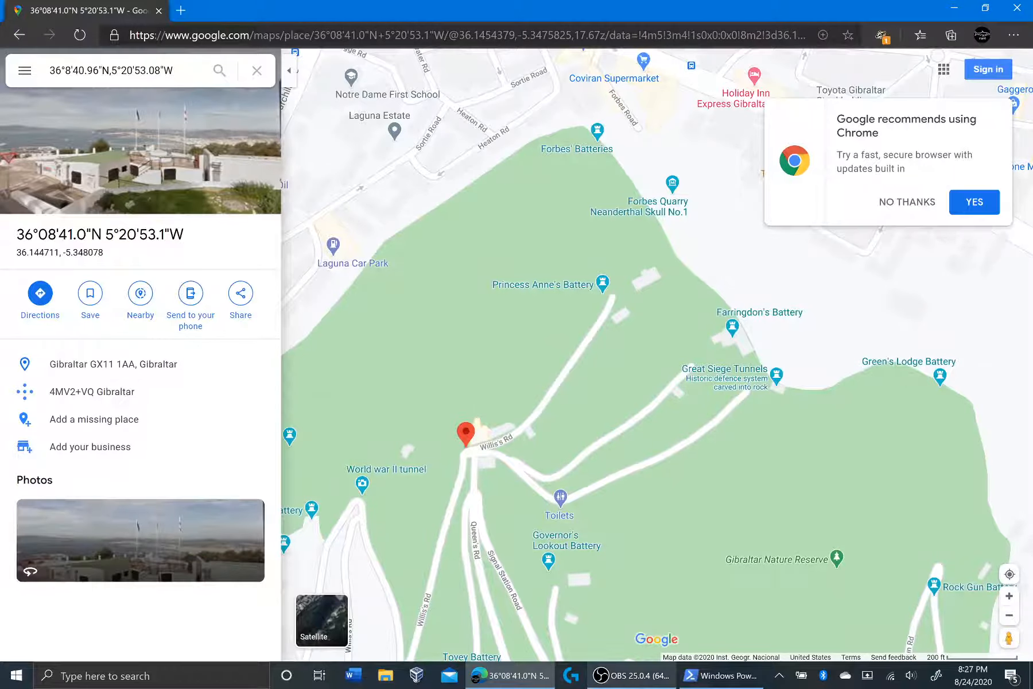
pyautogui.click(632, 675)
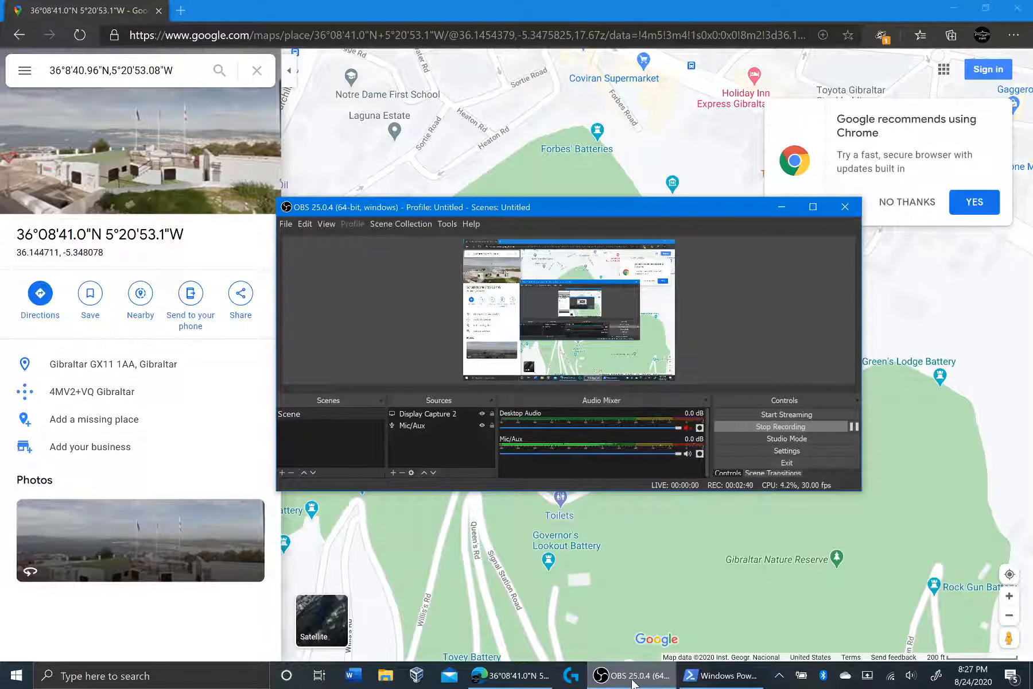
# Step: Back in PowerShell, find the Copyright line reading Apple and begin a new exiftool command
pyautogui.click(723, 675)
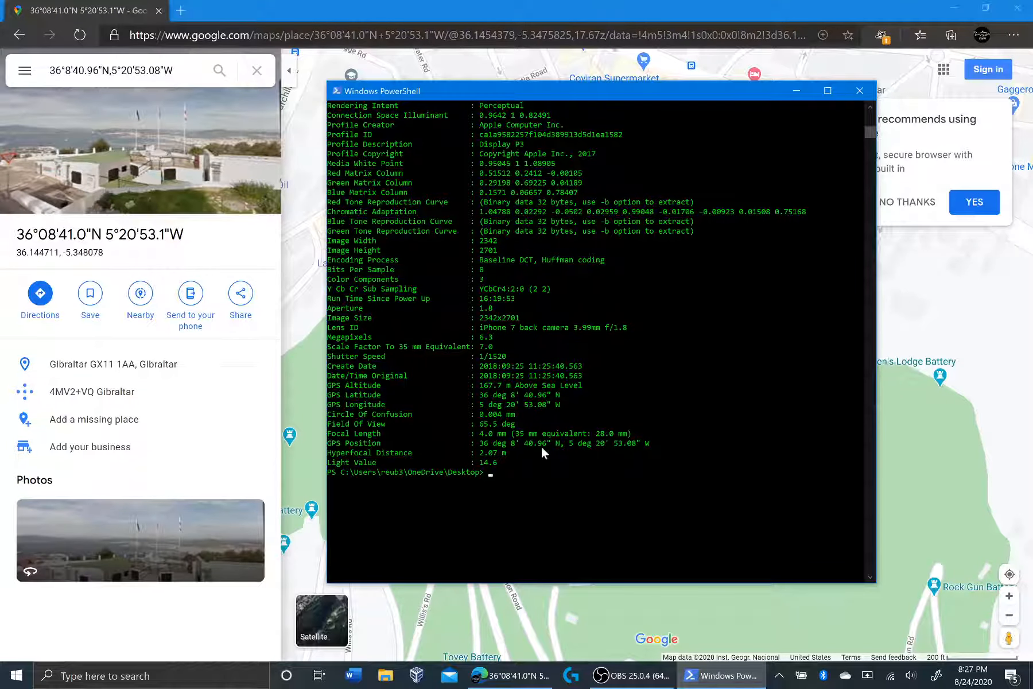
pyautogui.write('Exif')
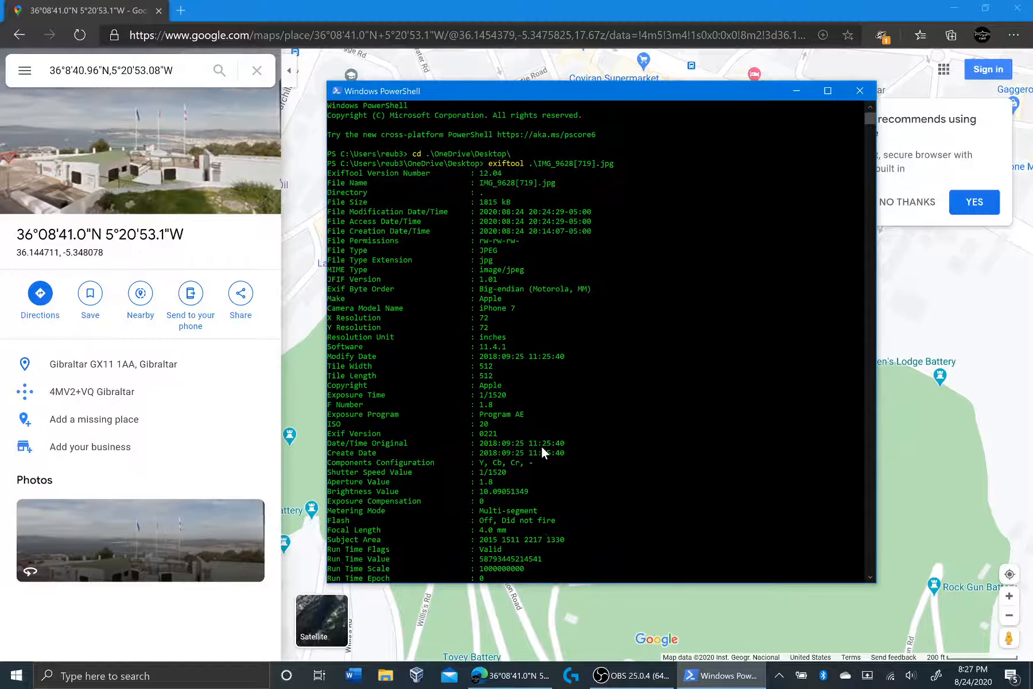
pyautogui.scroll(-3)
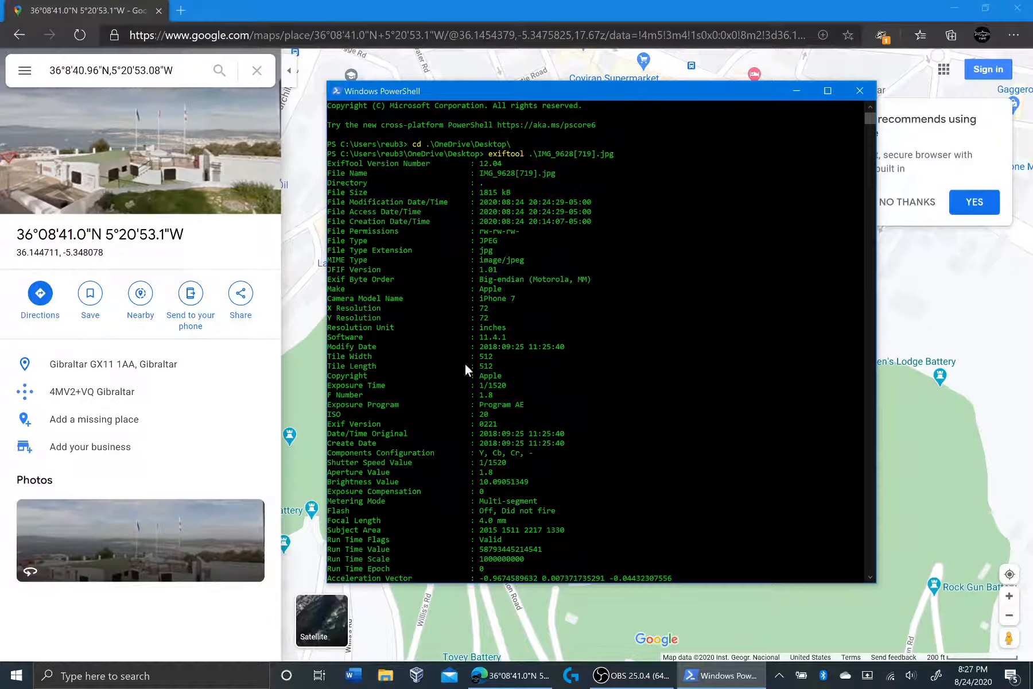
pyautogui.doubleClick(490, 374)
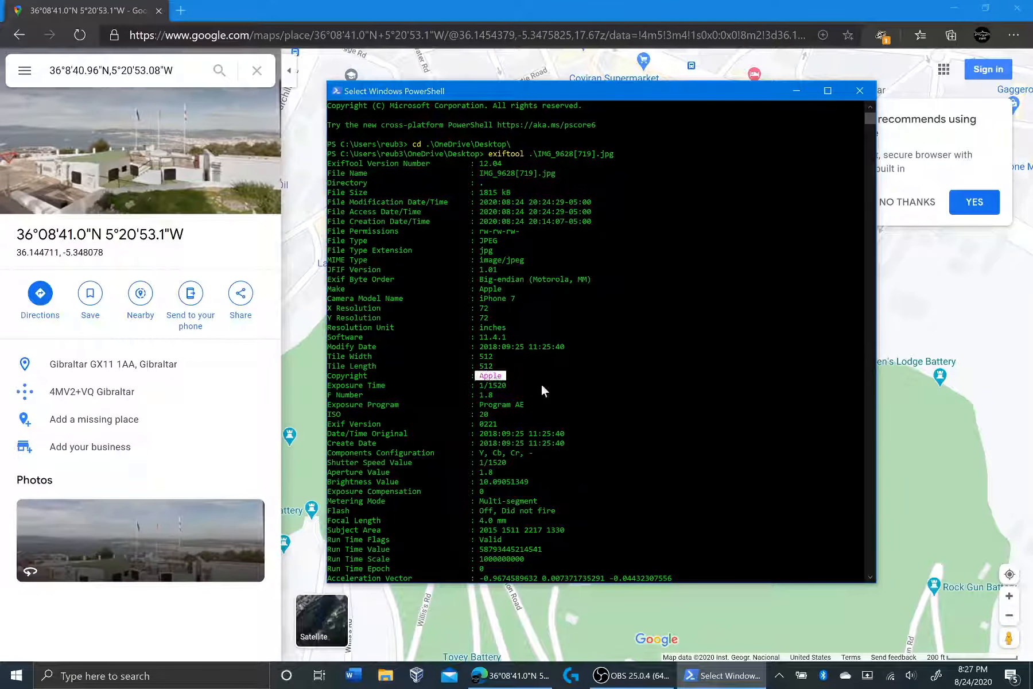
pyautogui.scroll(-3)
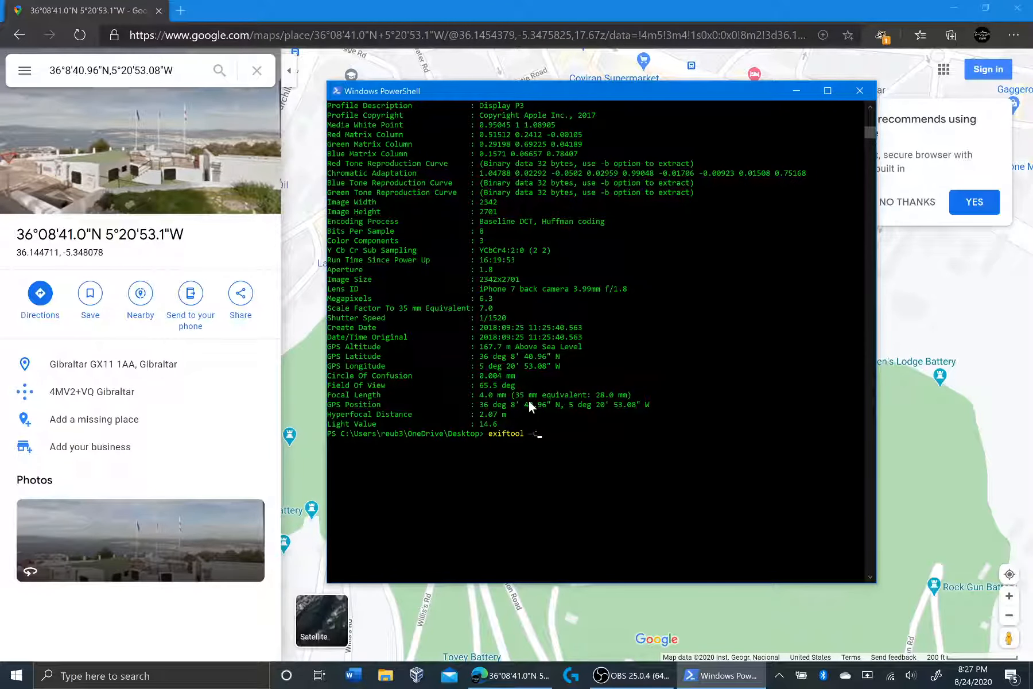
# Step: Run exiftool -Copyright=CyberShaolin on IMG_9628[719].jpg, updating one image file
pyautogui.write('-Copytight')
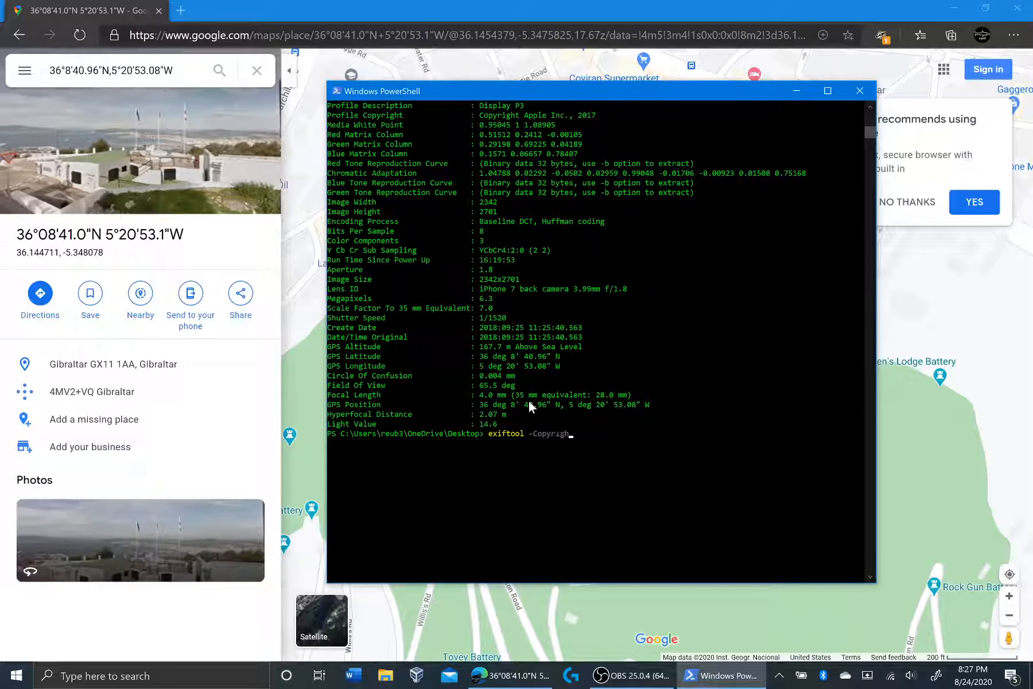
pyautogui.write('=C')
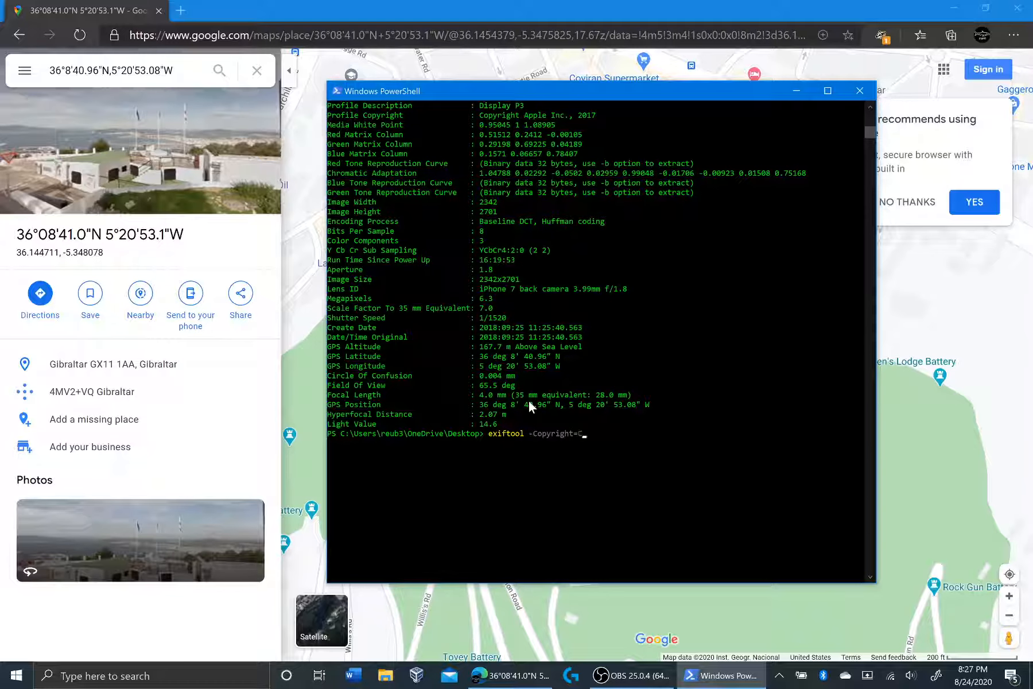
pyautogui.write('yberShaolin')
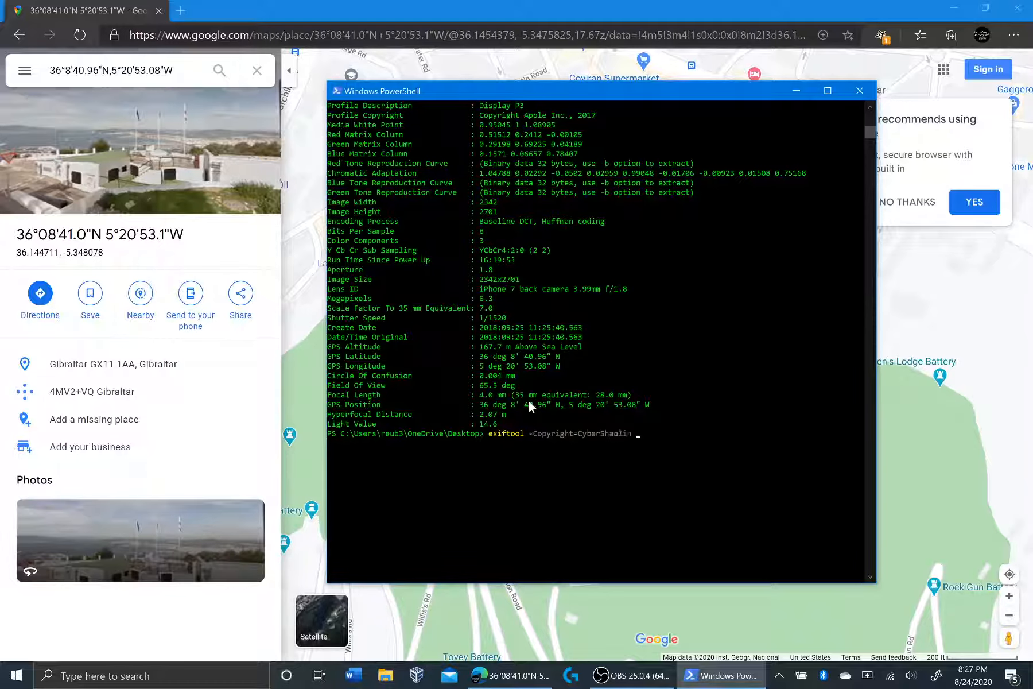
pyautogui.write('IM')
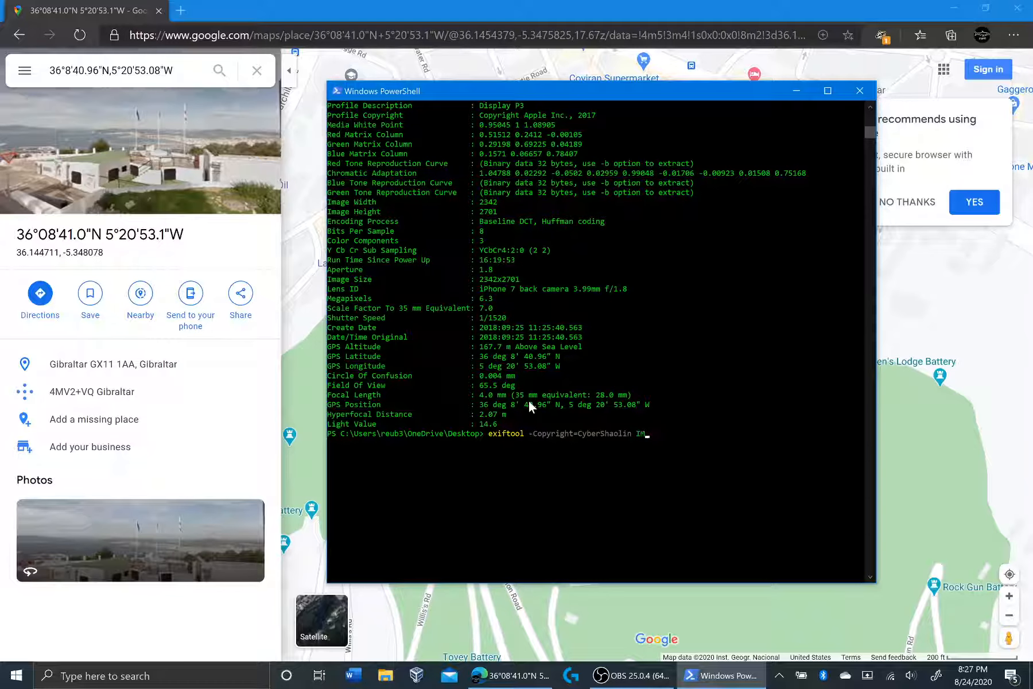
pyautogui.write('.\\IMG_9628[719].jpg')
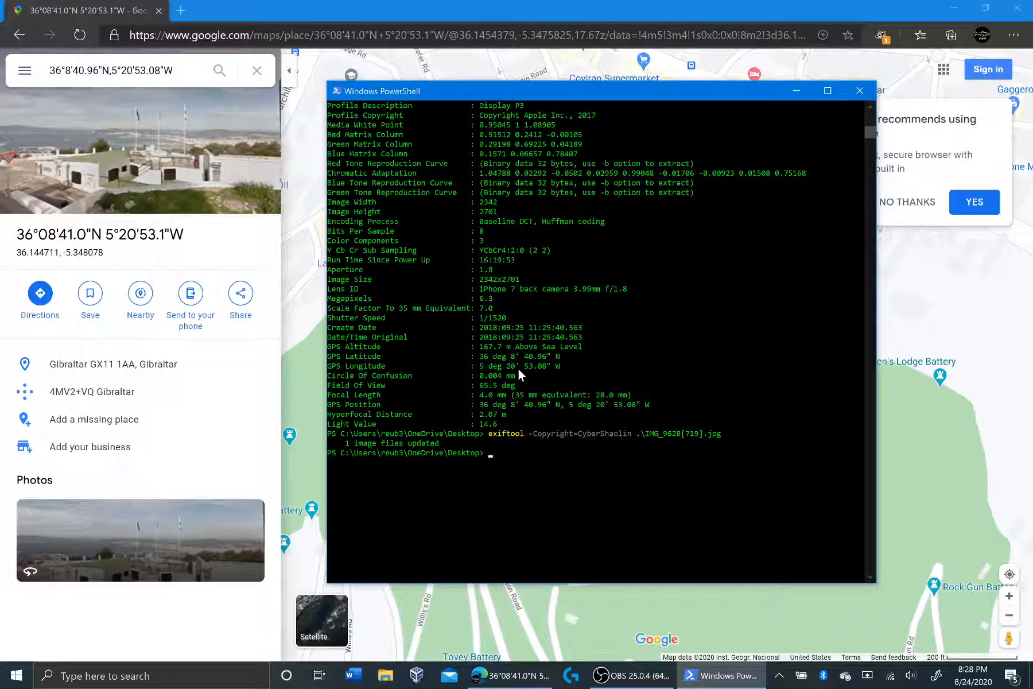
pyautogui.write('exiftool -Copyright=CyberShaolin .\\IMG_9')
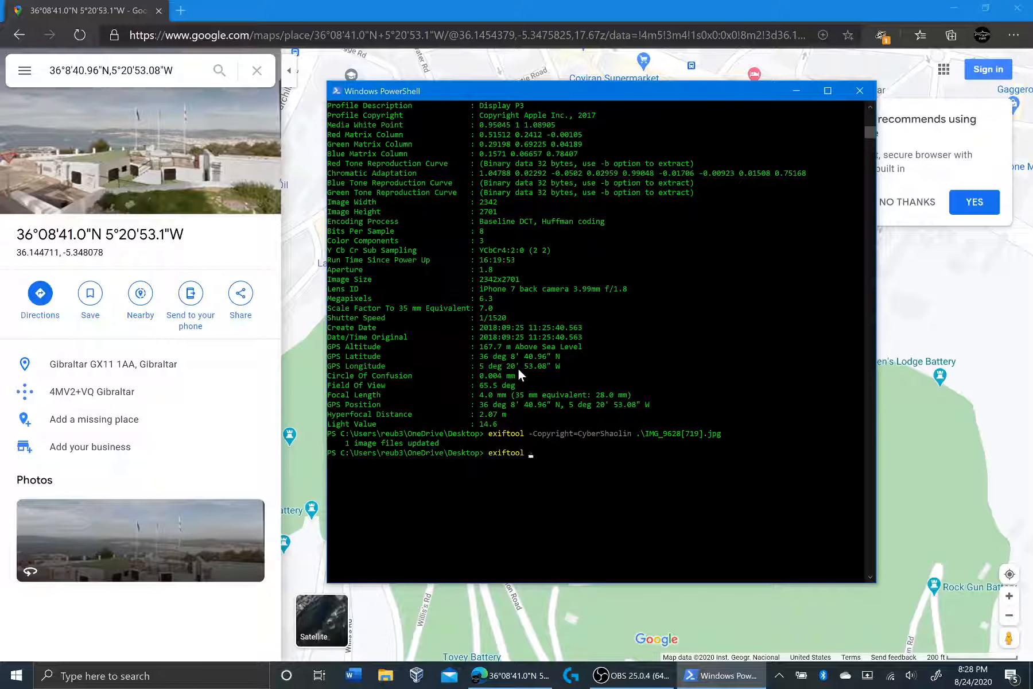
# Step: Rerun exiftool on IMG_9628[719].jpg and highlight the Copyright value CyberShaolin
pyautogui.write('.\\IMG_9628[719].jpg')
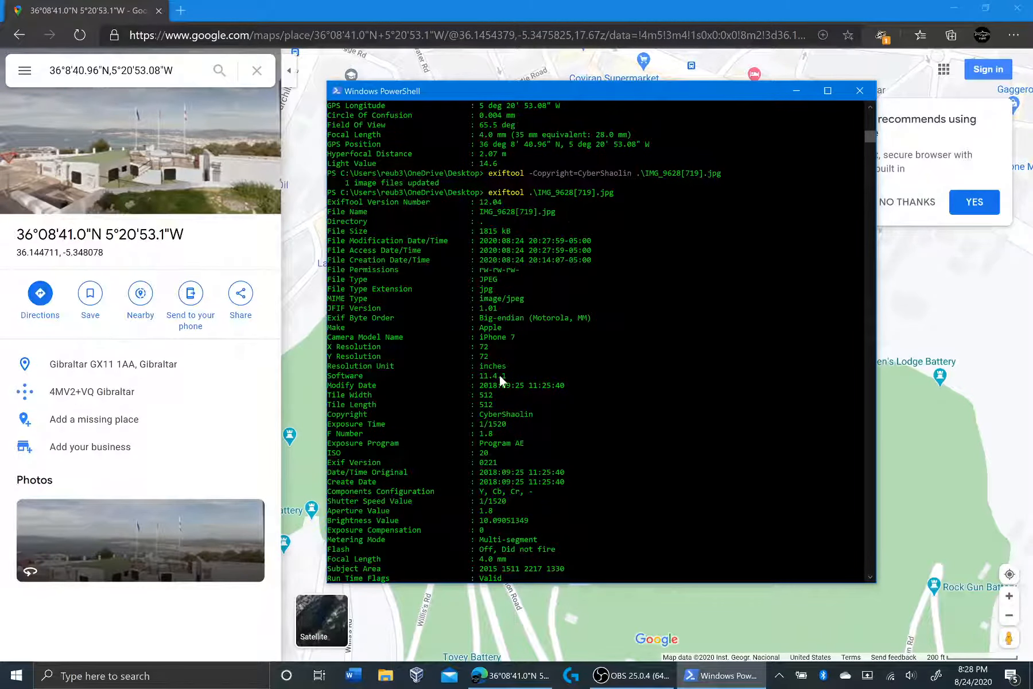
pyautogui.moveTo(434, 505)
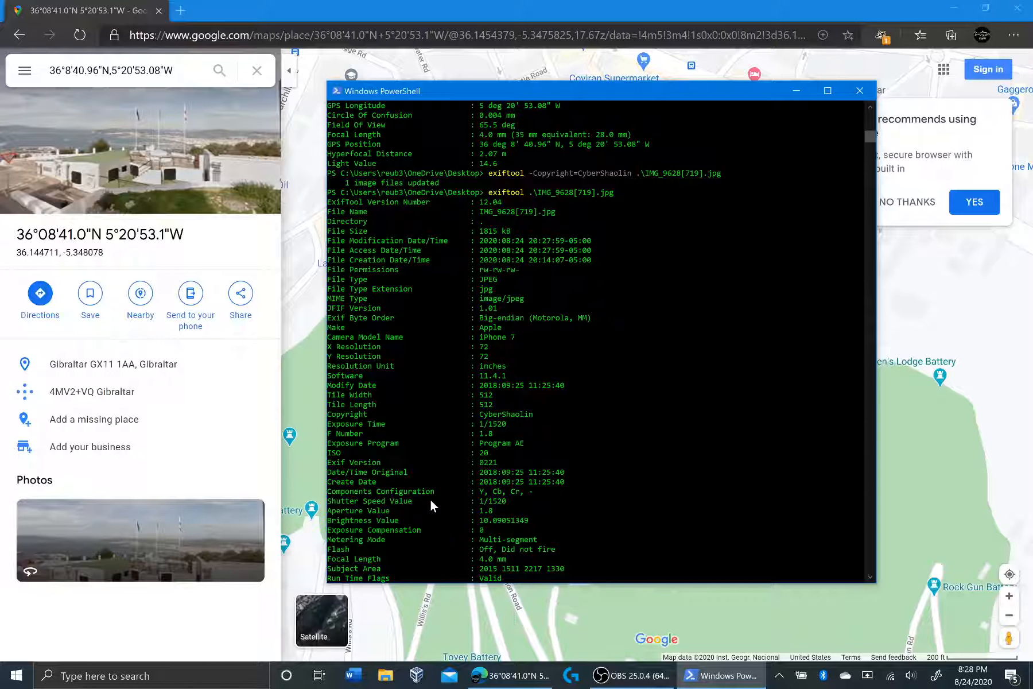
pyautogui.scroll(-3)
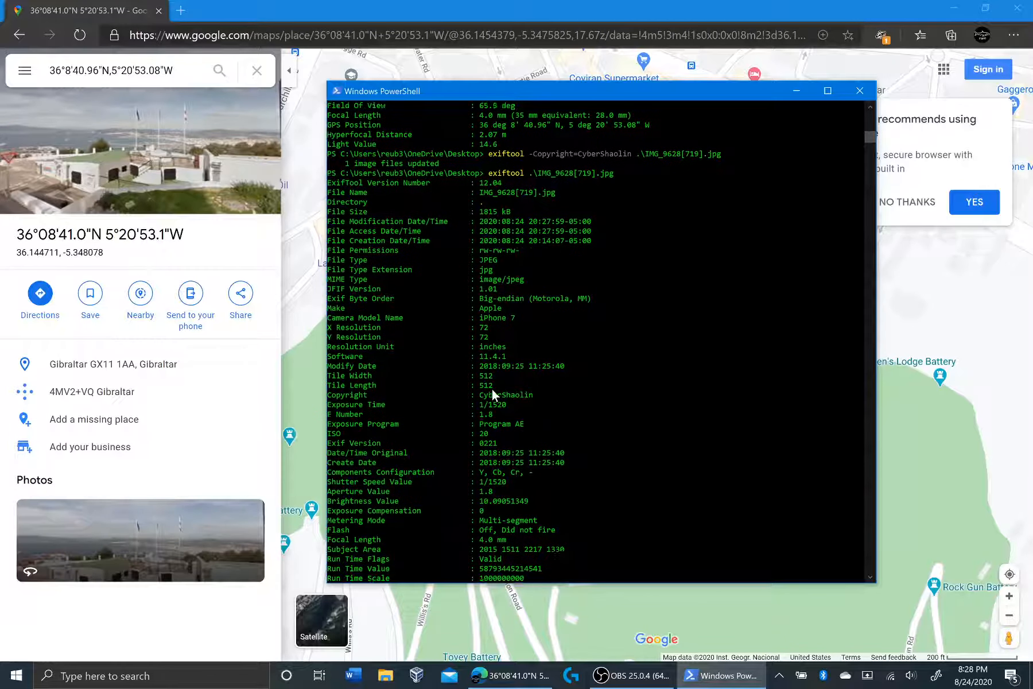
pyautogui.scroll(-3)
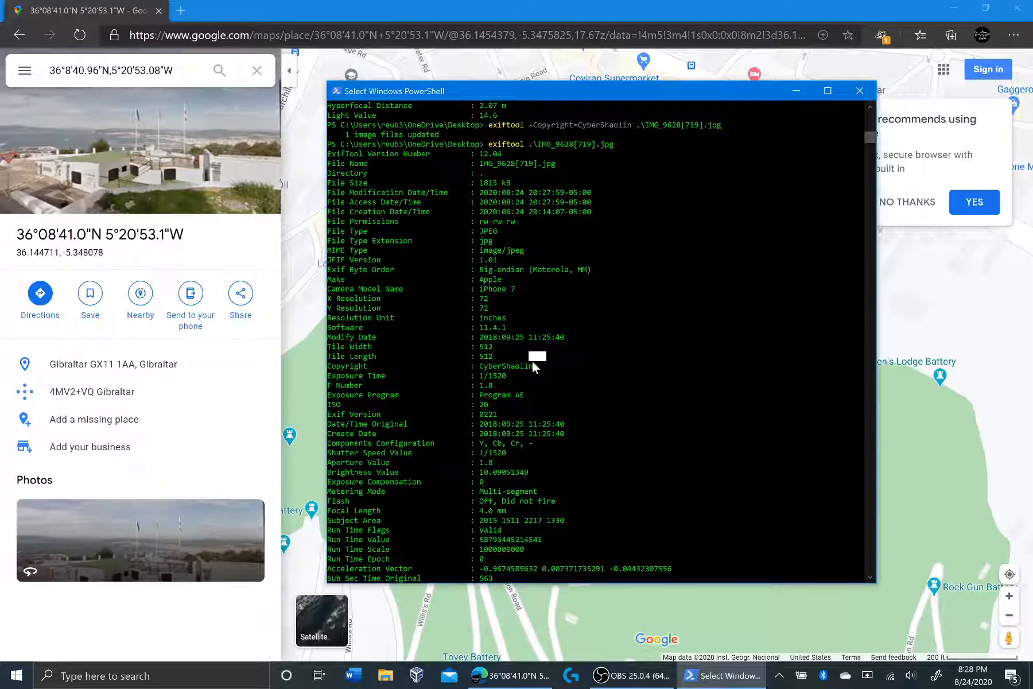
pyautogui.doubleClick(505, 366)
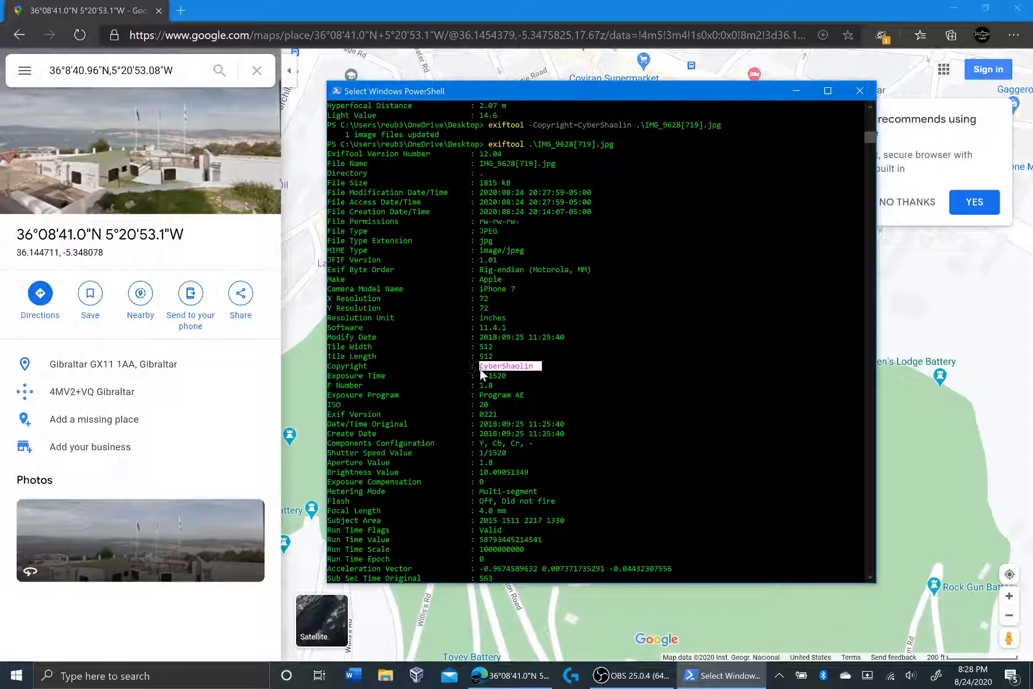